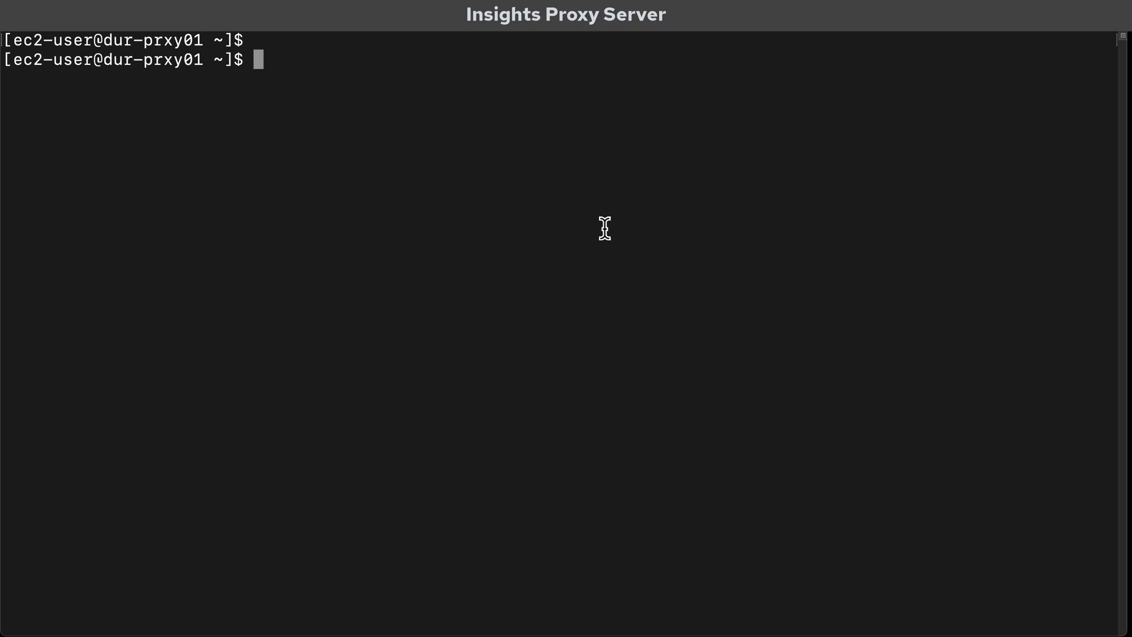
Step: Enable the insights-proxy-1-tech-preview-for-rhel-9-x86_64-rpms repo with sudo subscription-manager repos --enable
type("sudo subscription-manager repos --enable insights-proxy-1-tech-preview-for-rhel-9-x86_64-rpms")
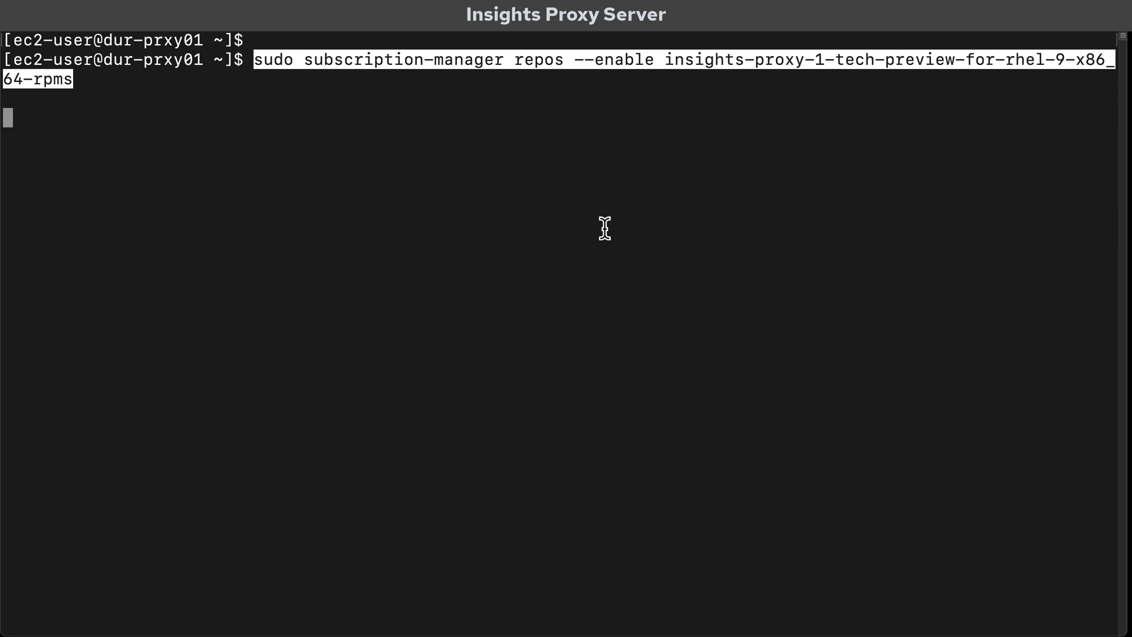
key("Return")
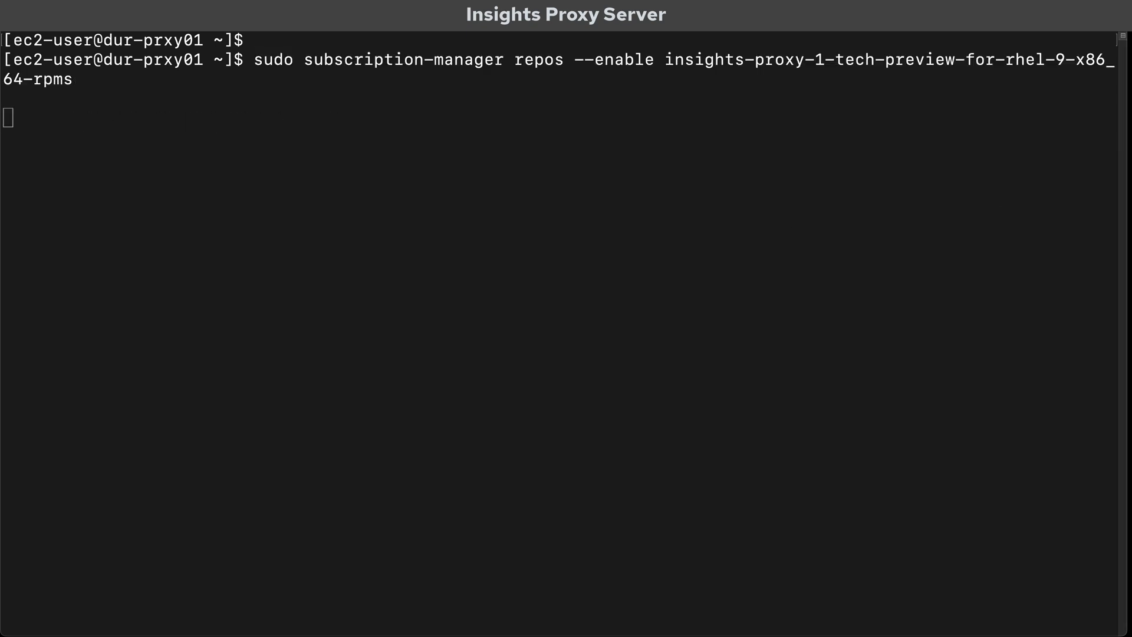
key("Return")
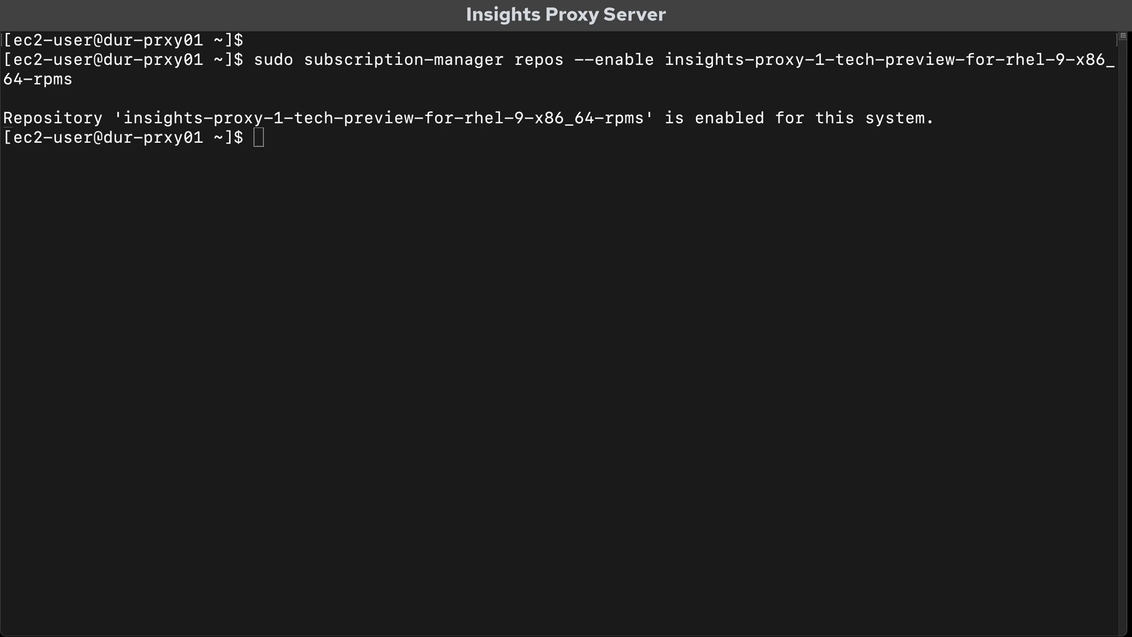
mouse_move(695, 144)
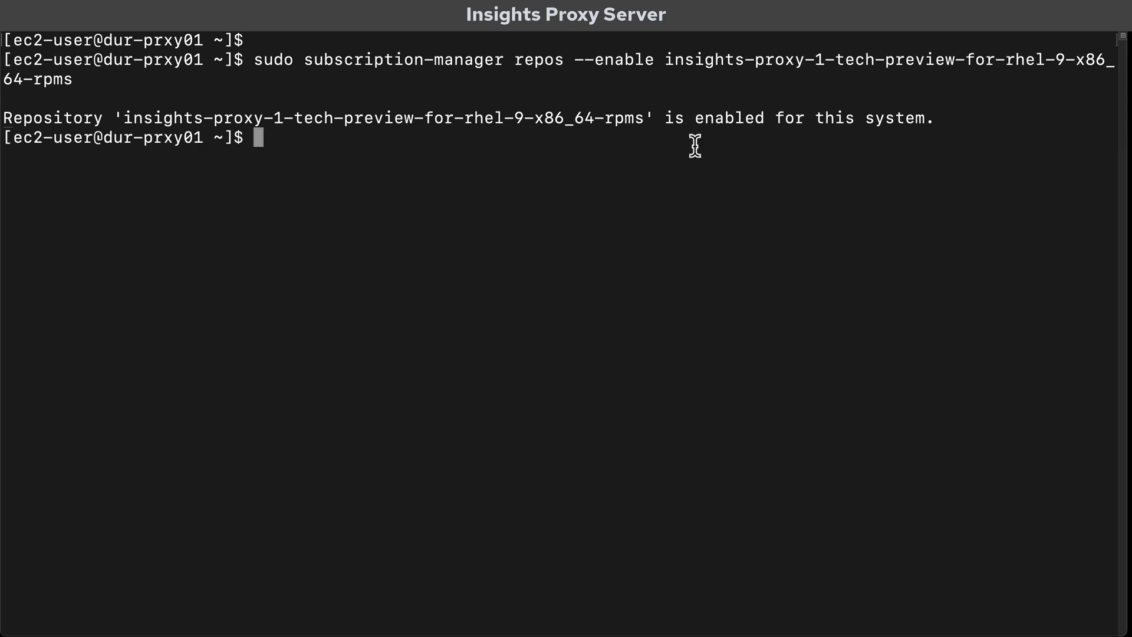
Step: Install rhproxy with sudo dnf install -y, pulling in podman and the other dependencies
type("sudo dnf install -y rhproxy")
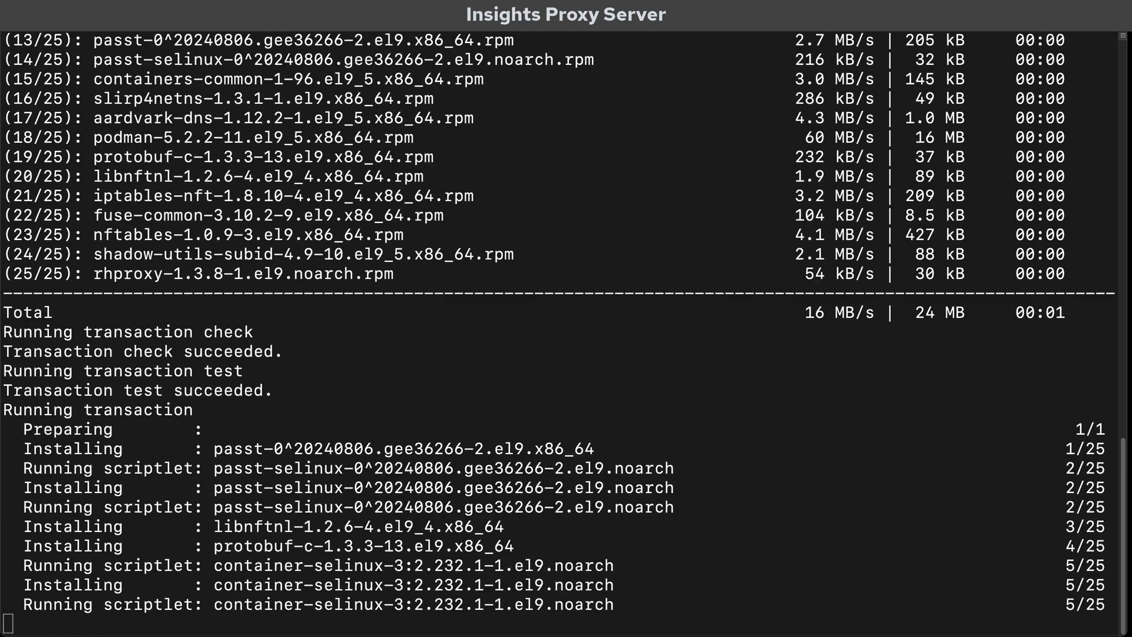
scroll("down", 3)
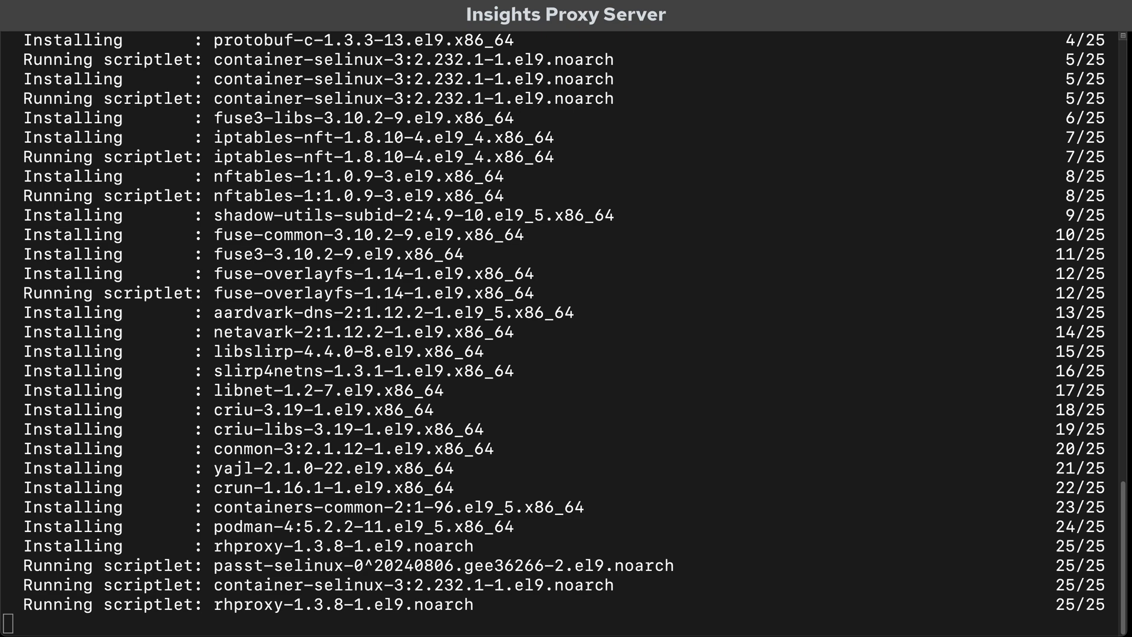
scroll("down", 3)
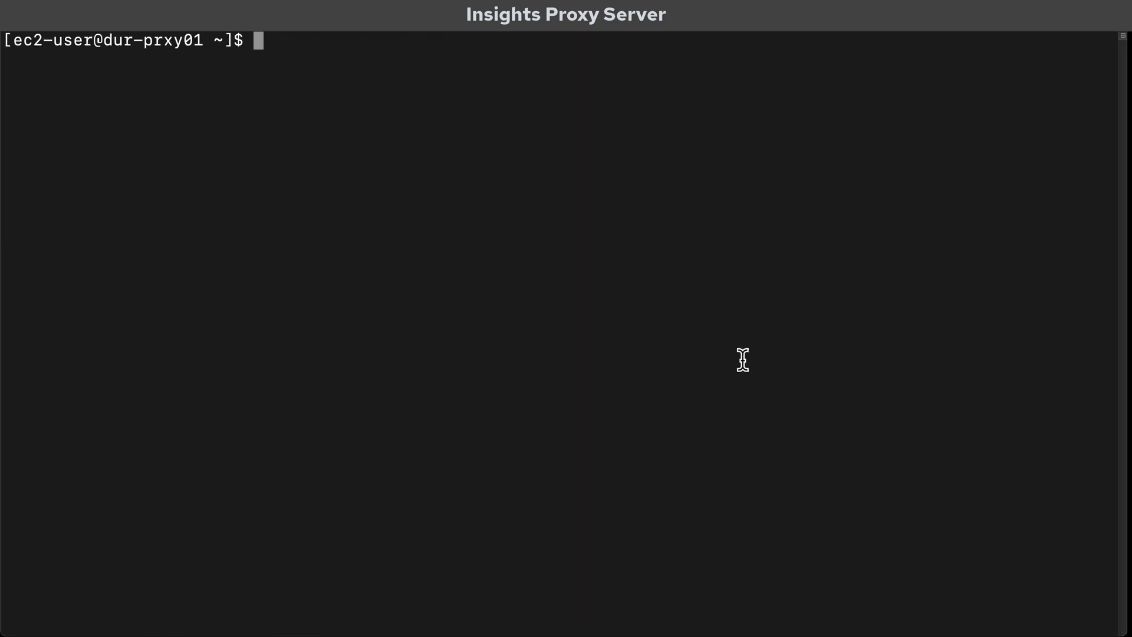
Step: Run rhproxy install, start the proxy service and check rhproxy status reports it active
type("rhproxy install")
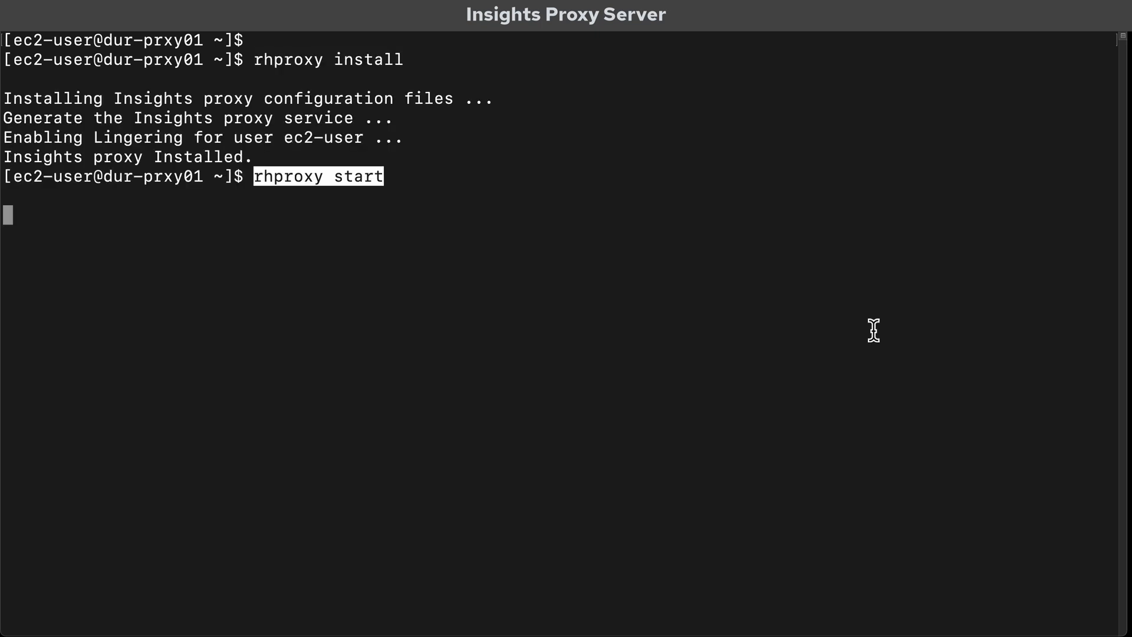
key("Return")
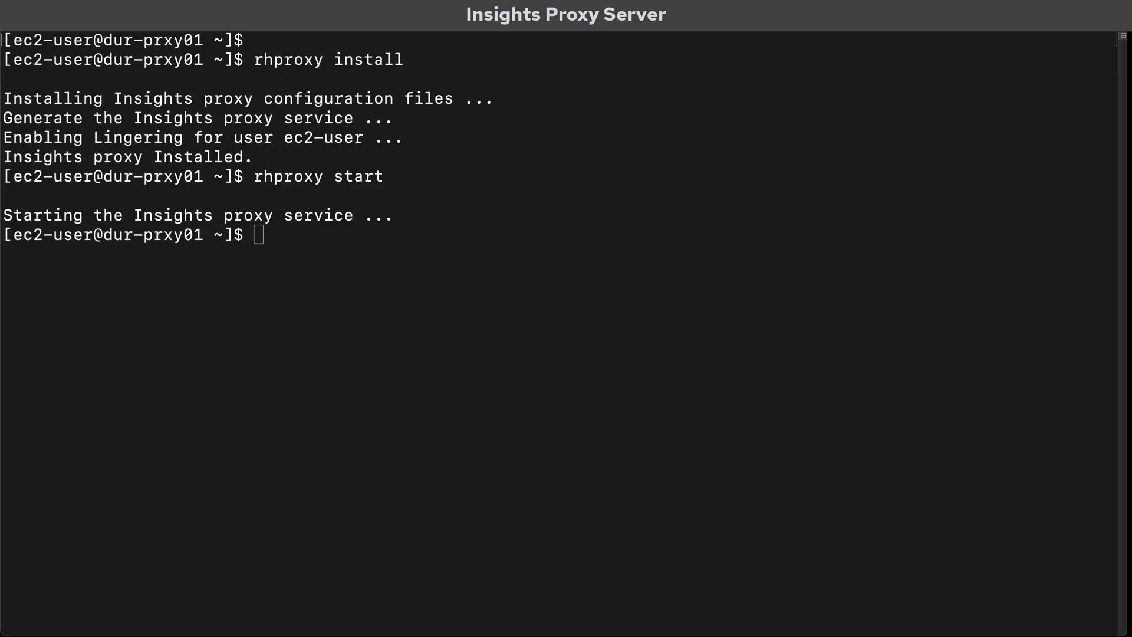
type("rhproxy status")
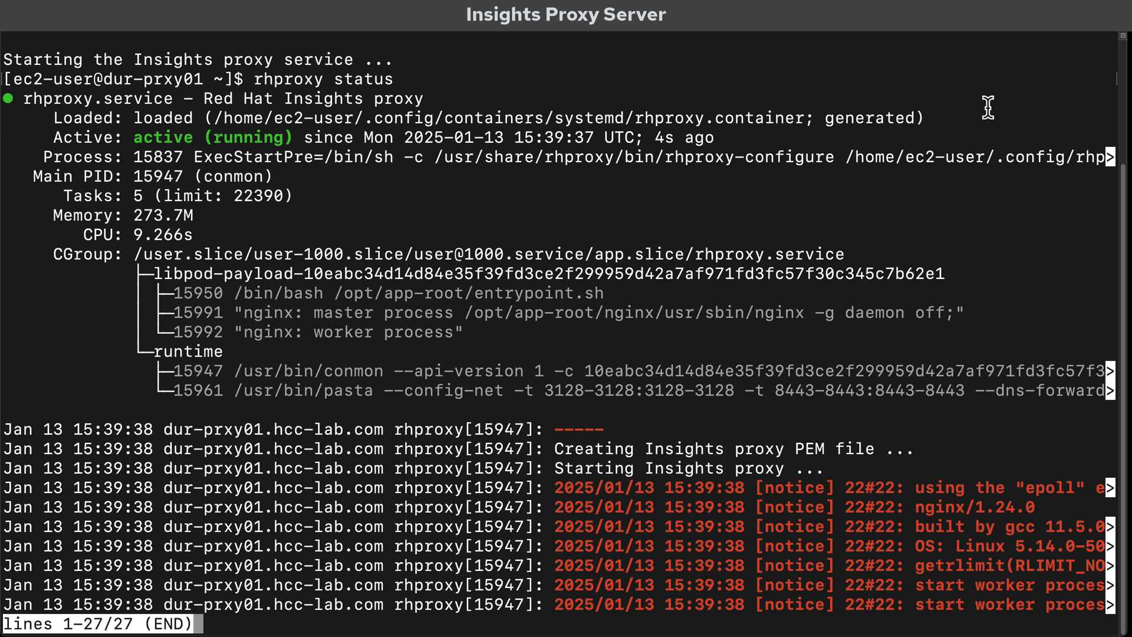
mouse_move(904, 240)
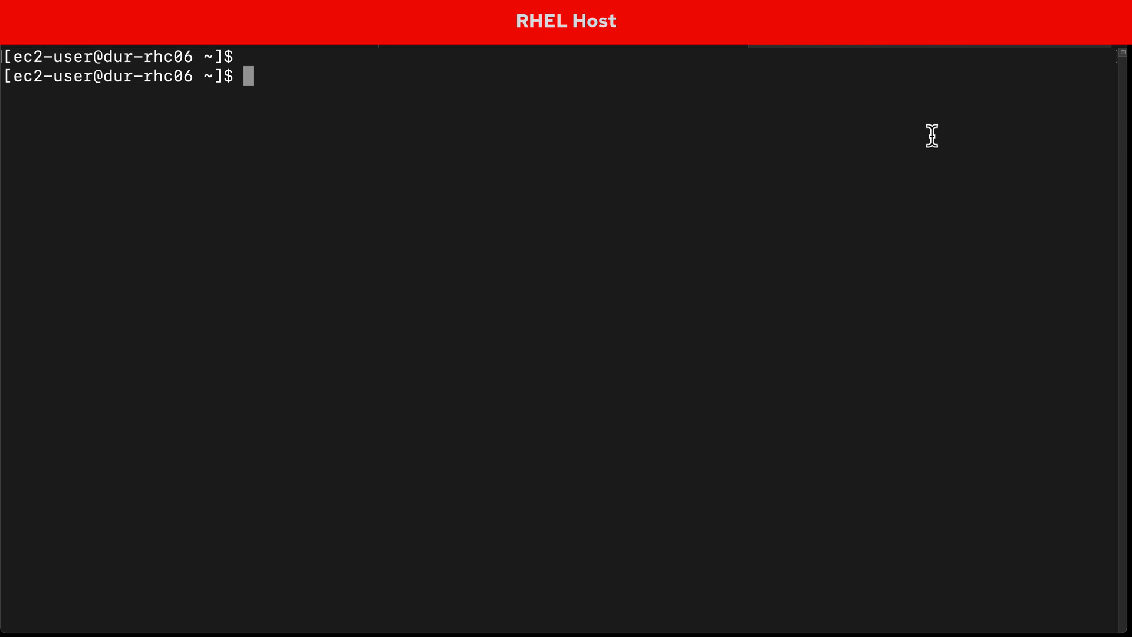
Step: Download configure-client.sh from the proxy and point insights-client at dur-prxy01.hcc-lab.com:3128
key("Return")
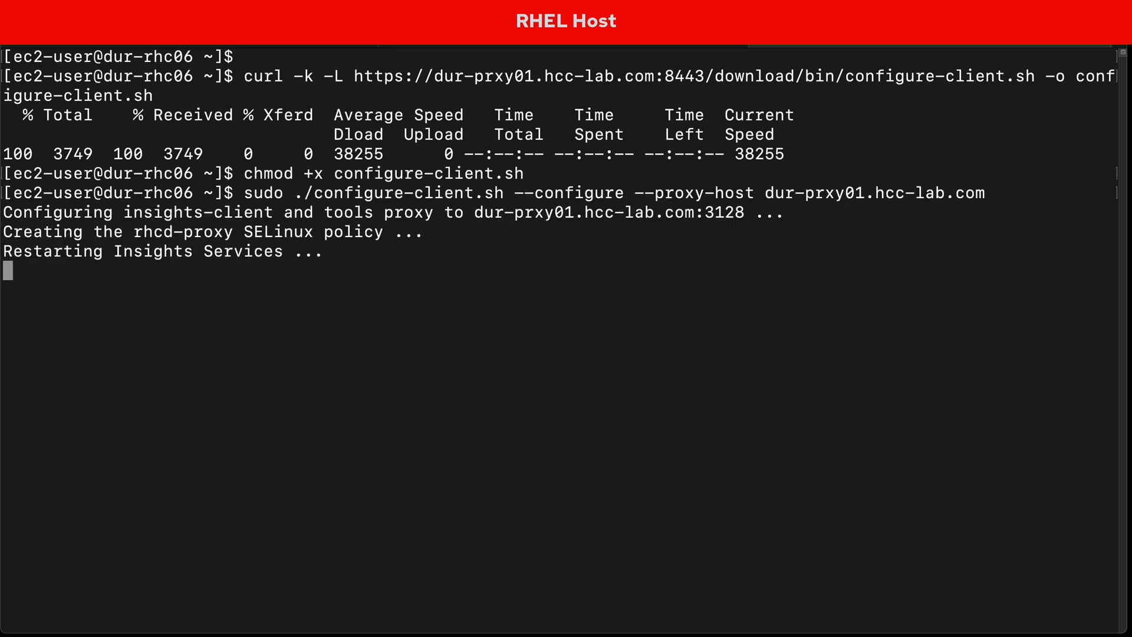
type("cat /etc/rhsm/rhsm.conf")
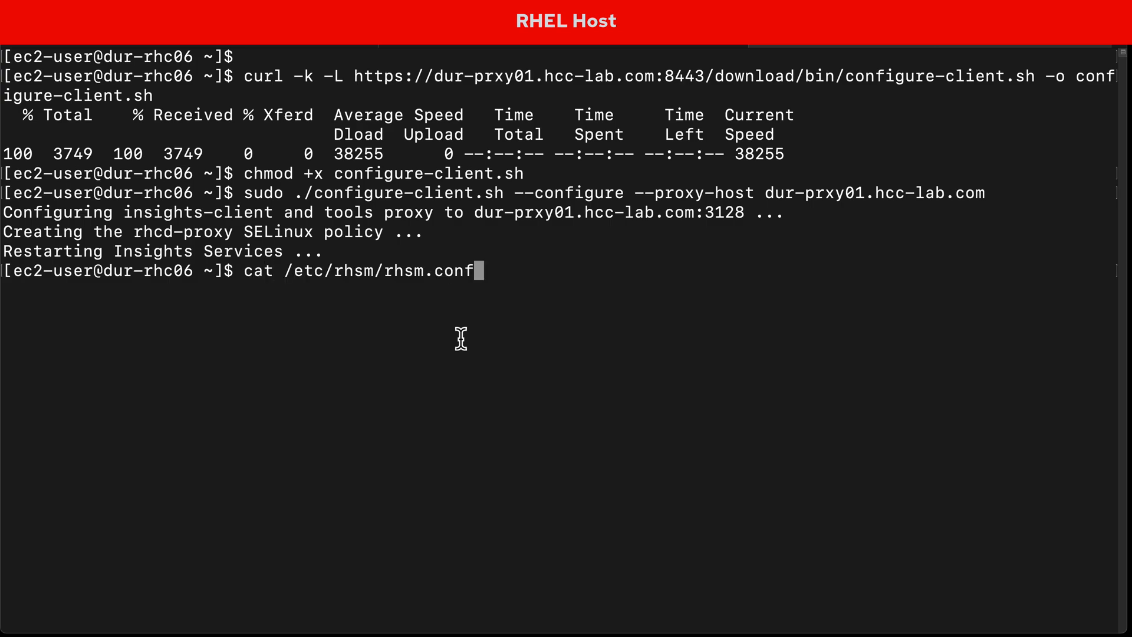
Step: Print /etc/rhsm/rhsm.conf and review the host's proxy settings
key("Return")
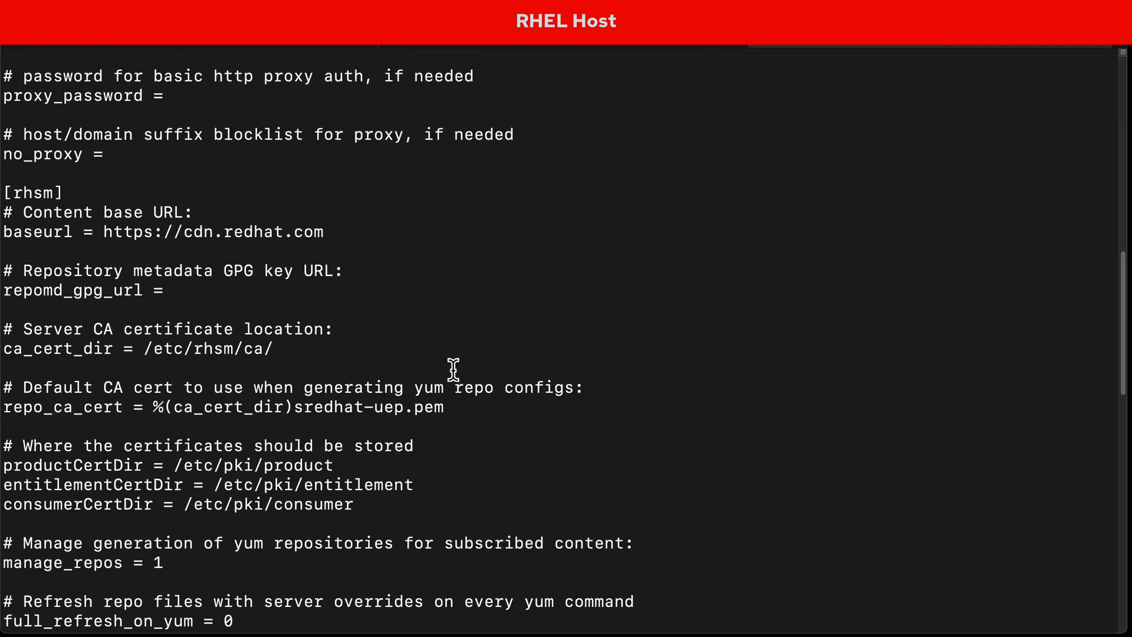
scroll("up", 3)
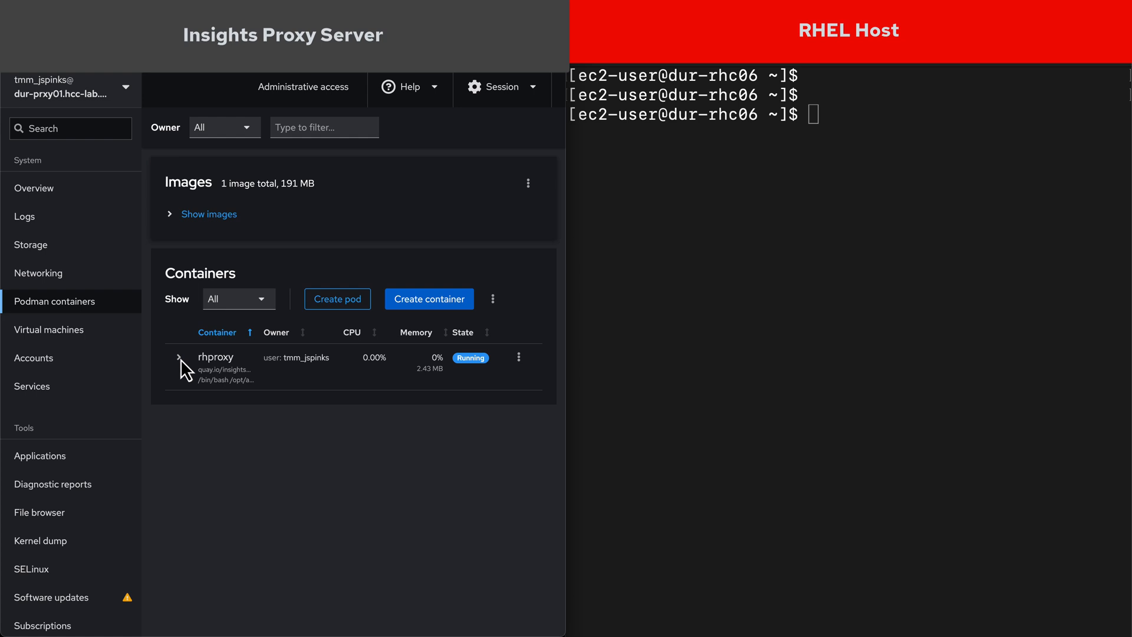
mouse_move(183, 368)
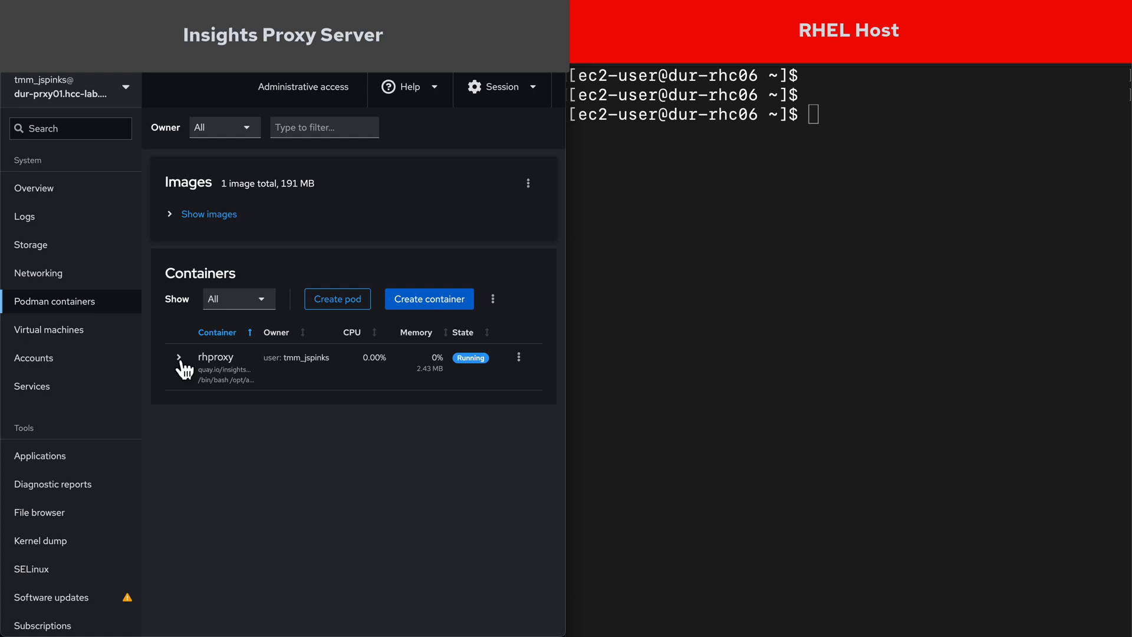
Step: Expand the rhproxy container in Podman containers and view its Integration details and Logs
left_click(178, 356)
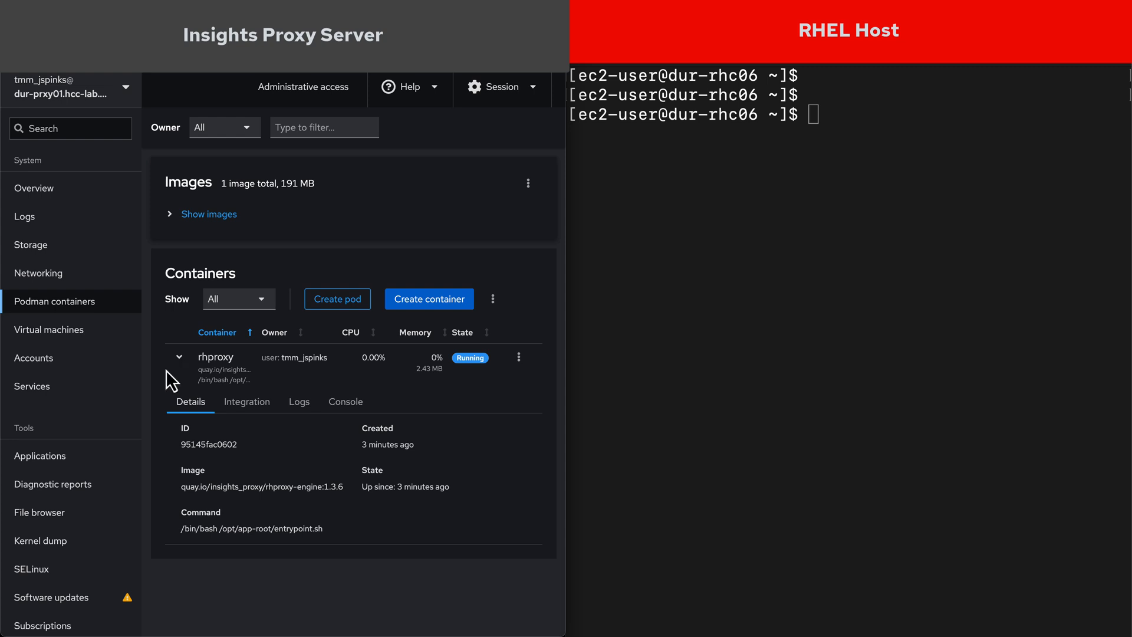
mouse_move(258, 414)
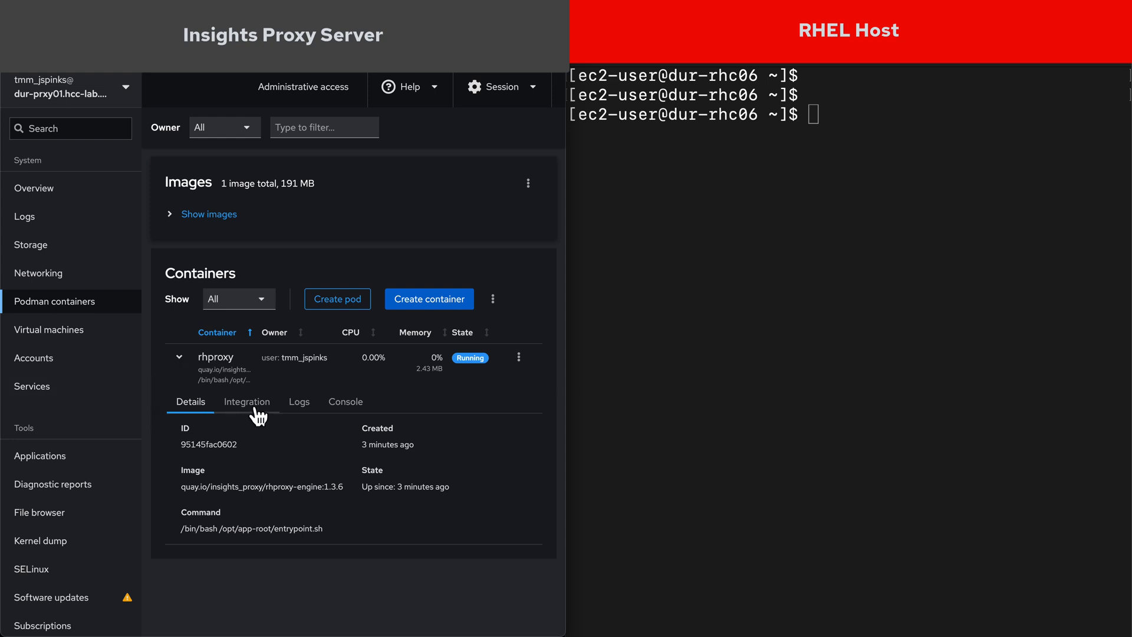
left_click(246, 401)
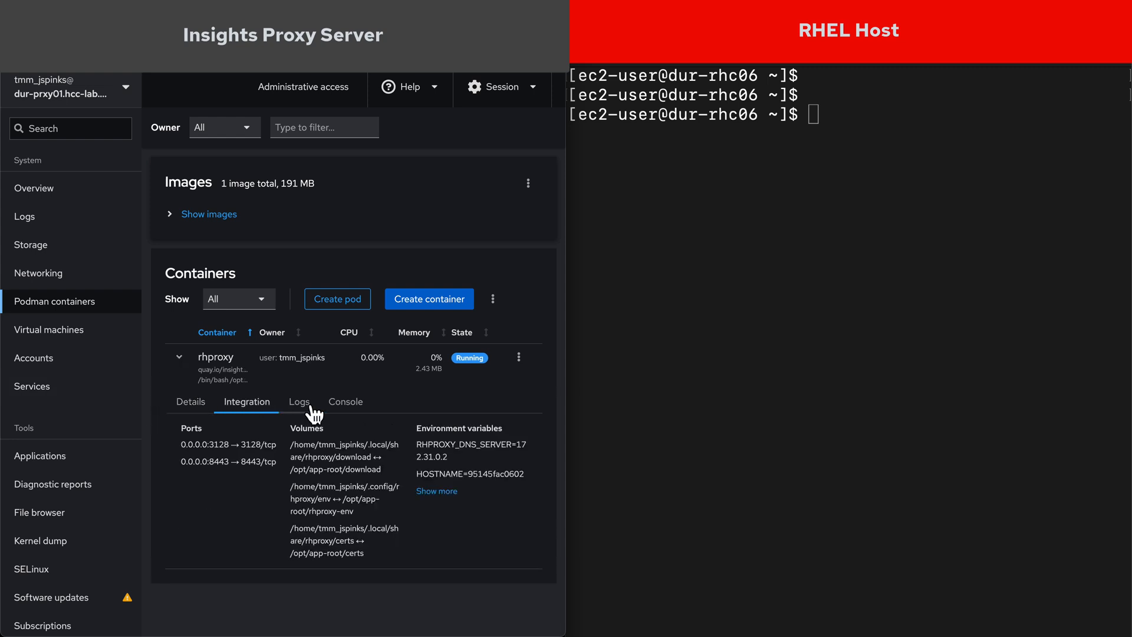
left_click(299, 400)
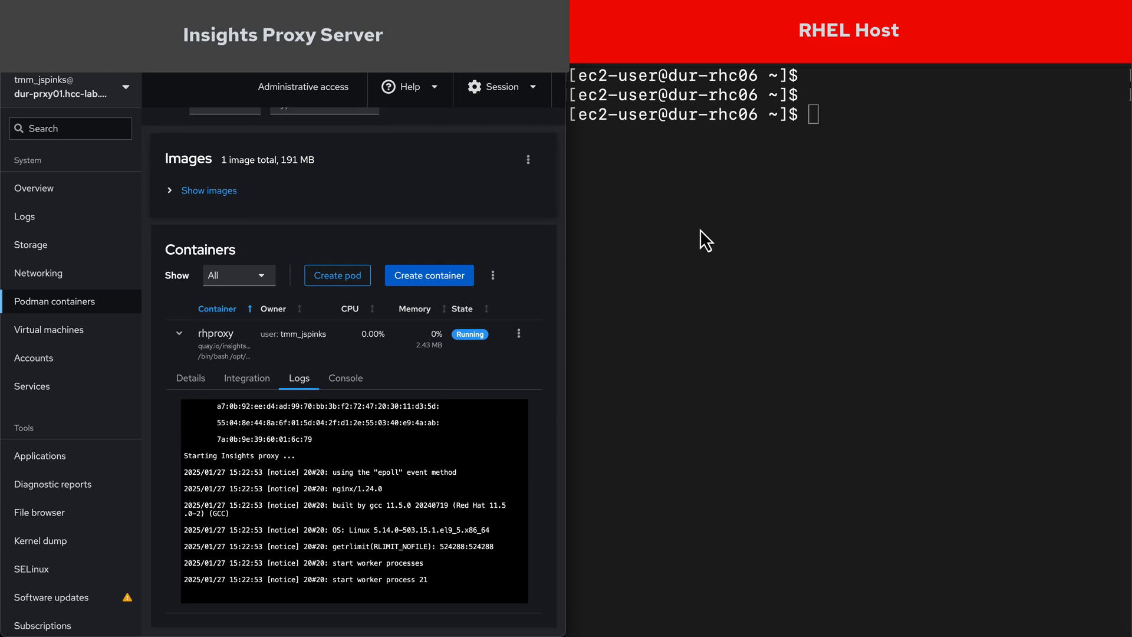
Step: Run sudo insights-client on the RHEL host so its requests appear in the proxy logs
type("sudo insights-client")
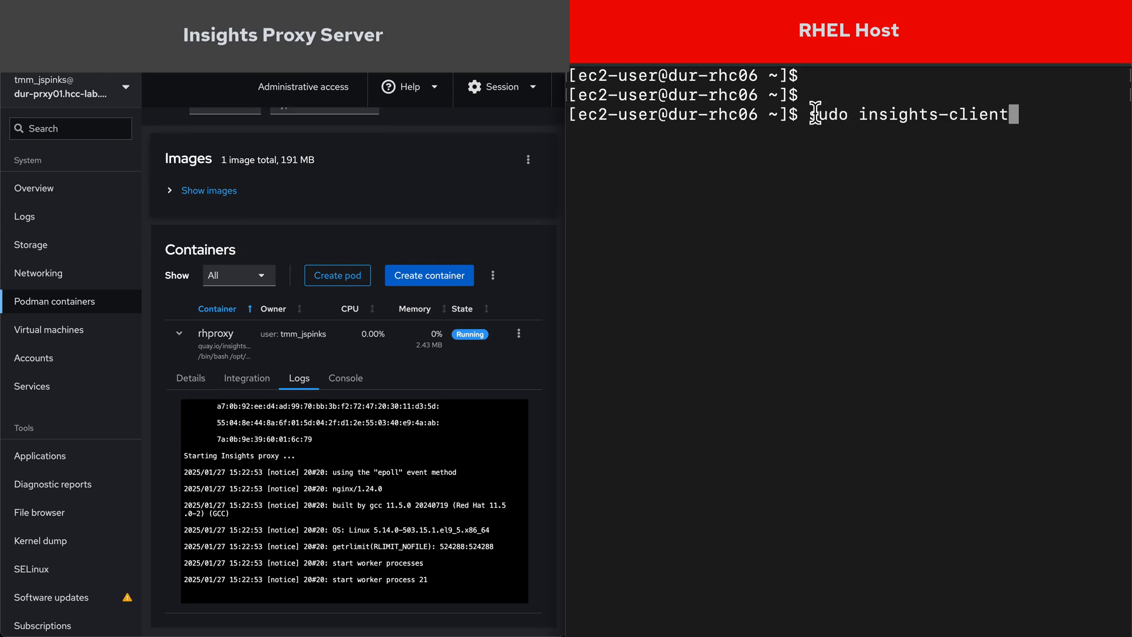
key("Return")
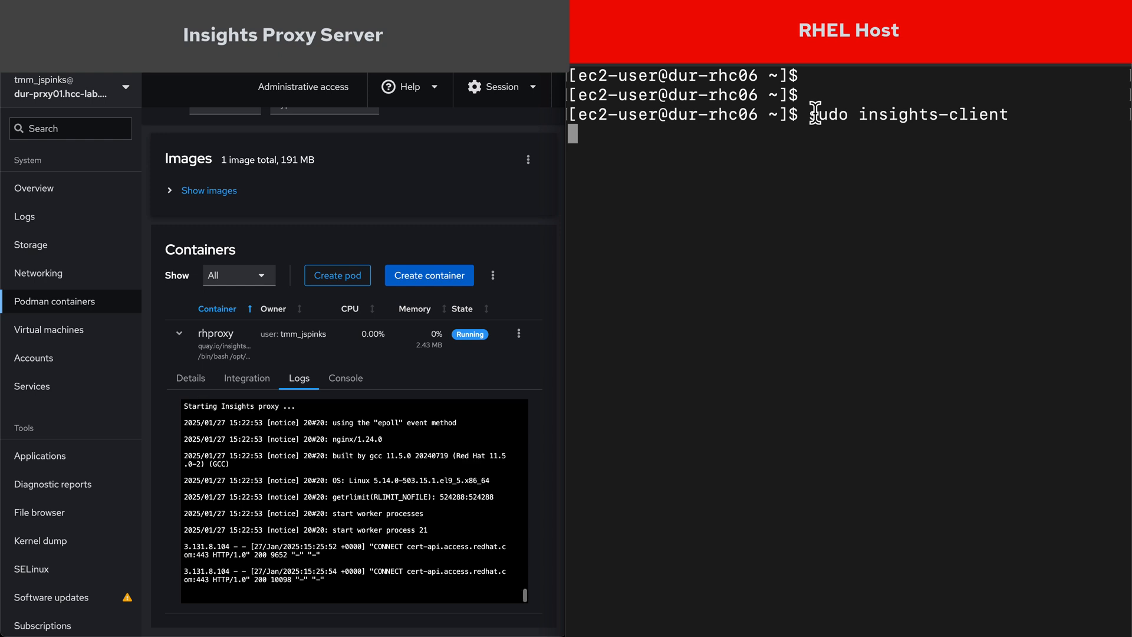
key("Return")
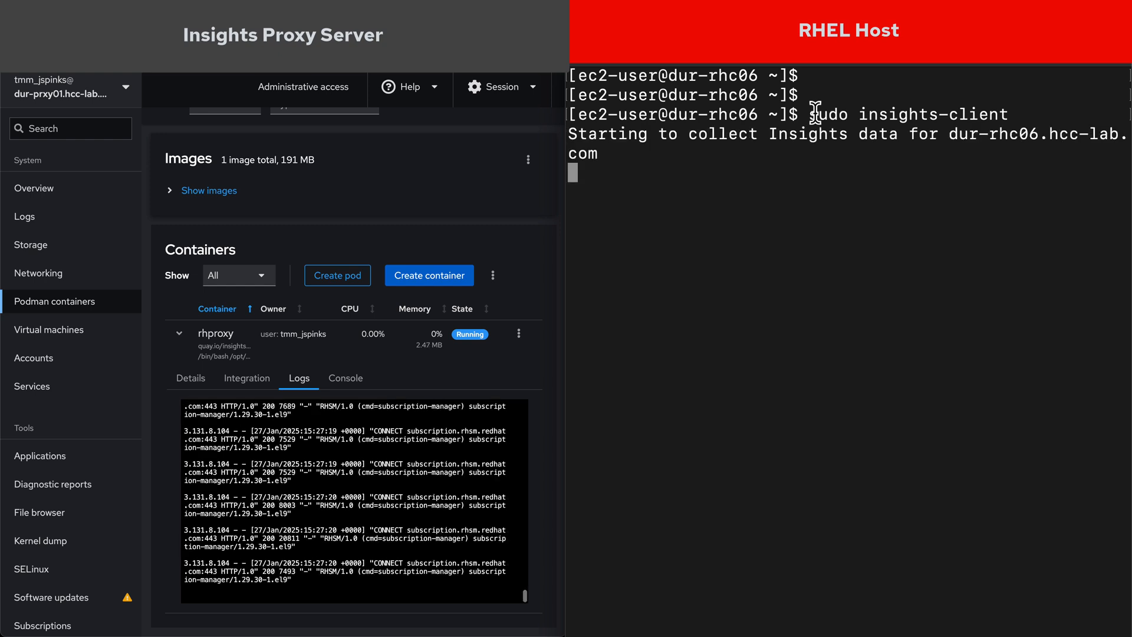